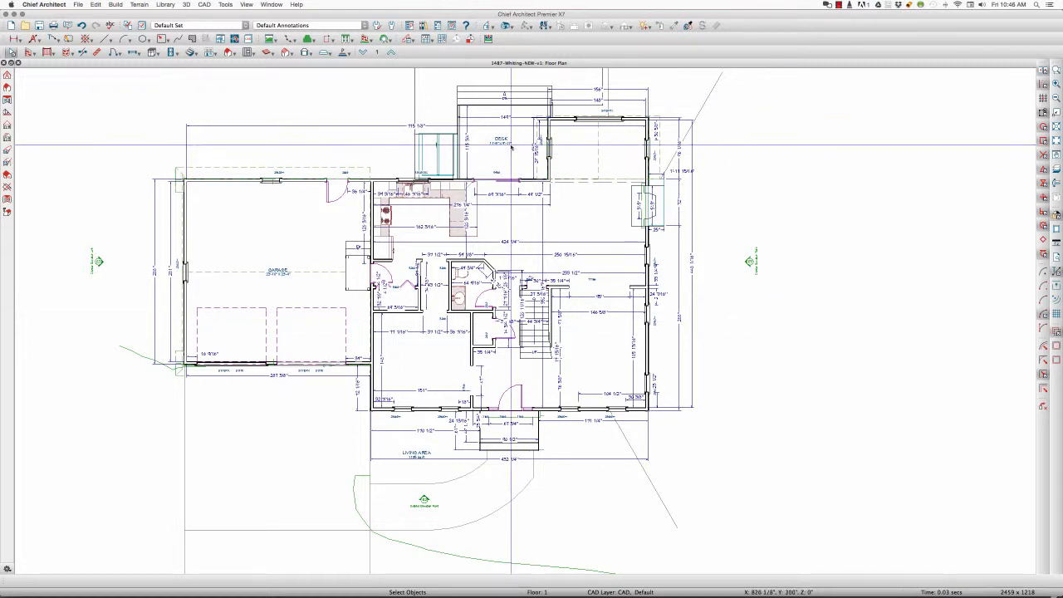
mouse_move(578, 290)
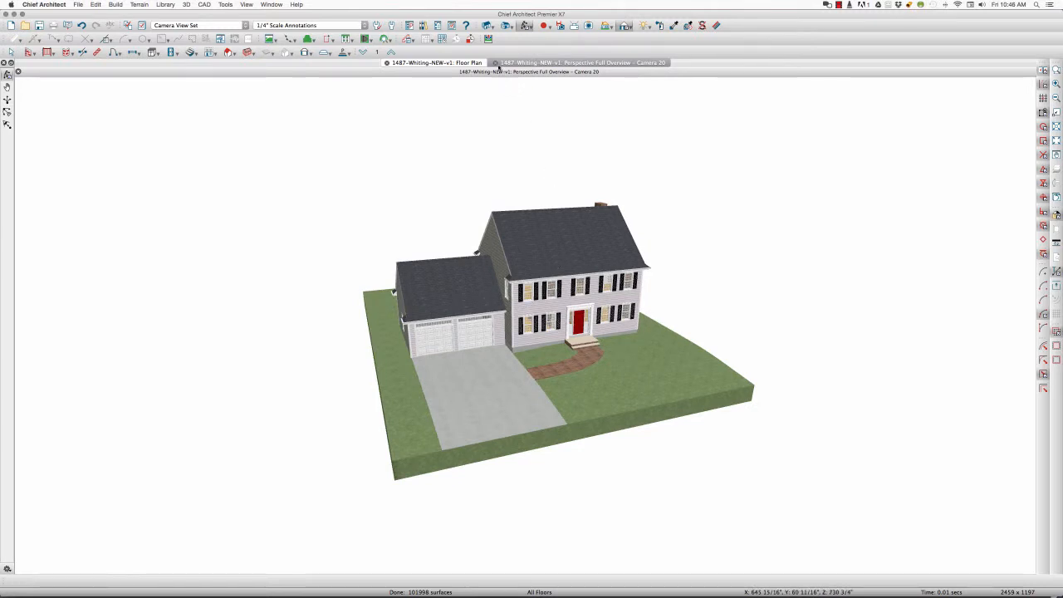
Switch the plan to the Existing Plan layer set so only walls, doors and windows show.
click(435, 63)
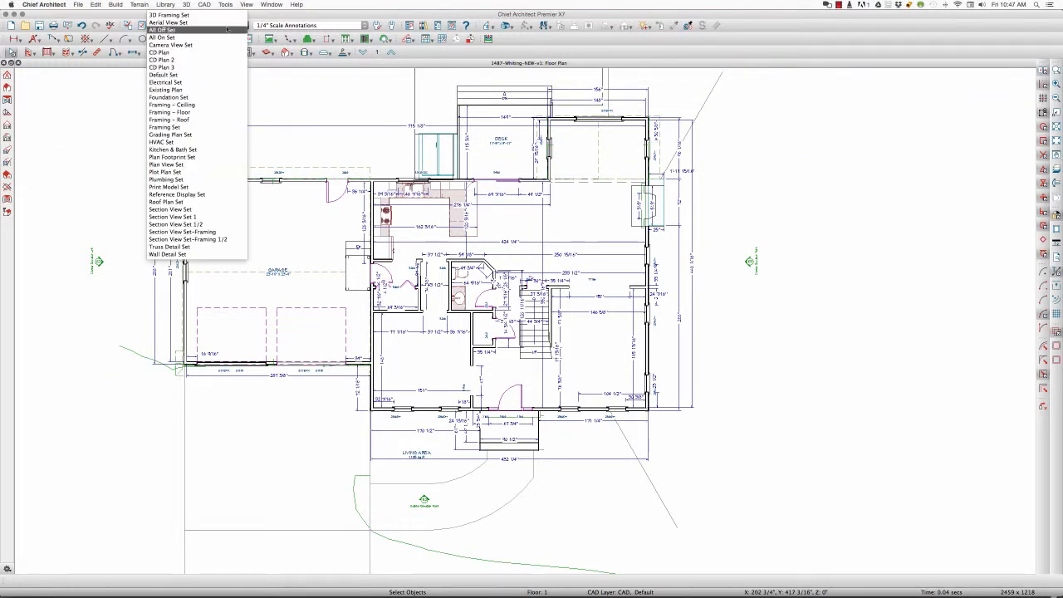
mouse_move(167, 90)
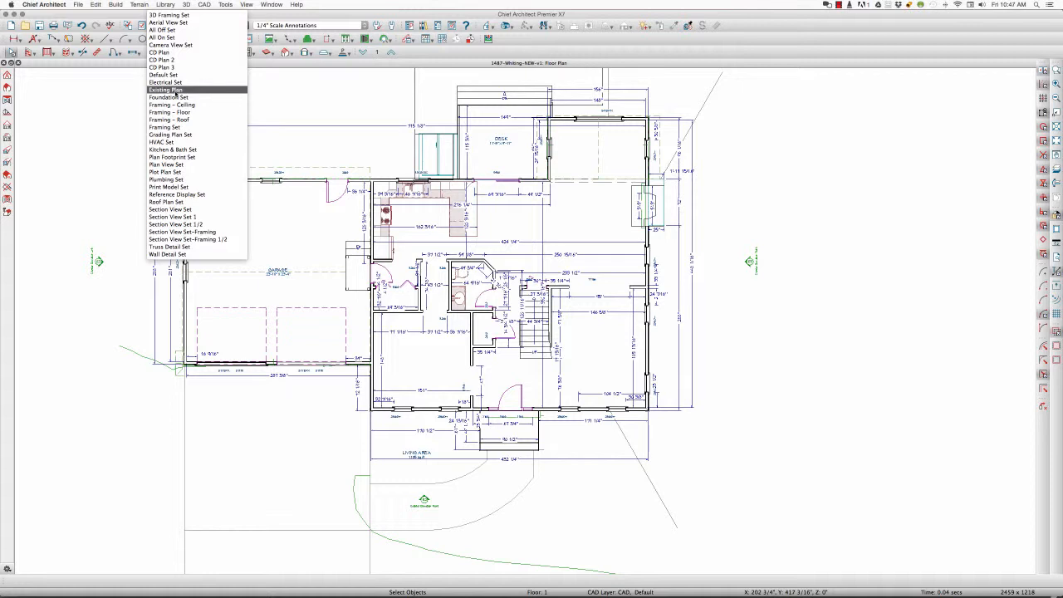
click(166, 90)
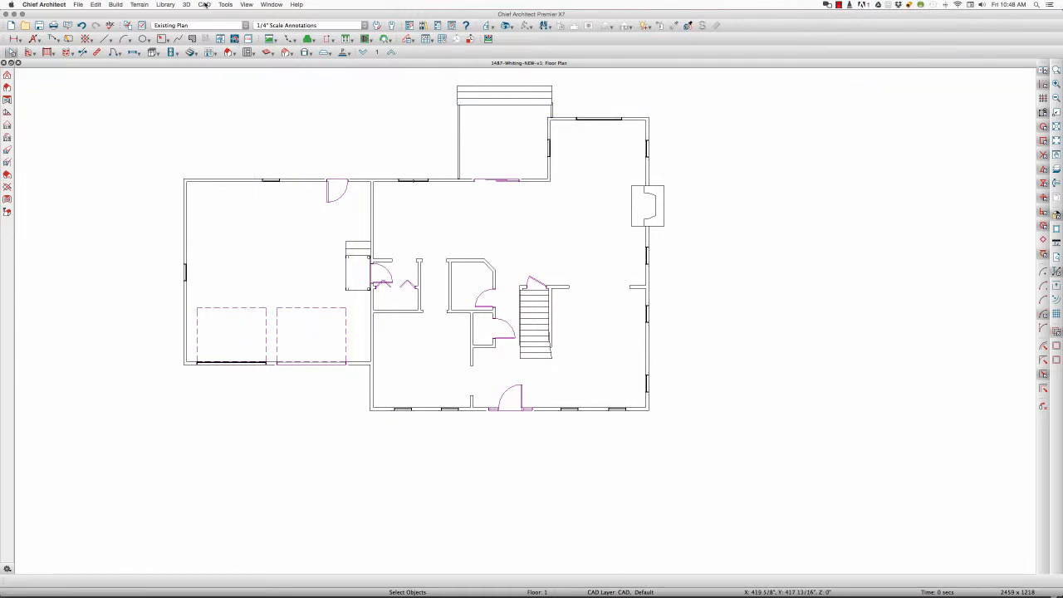
Create a CAD detail from the existing plan view and select its lines for editing.
click(204, 5)
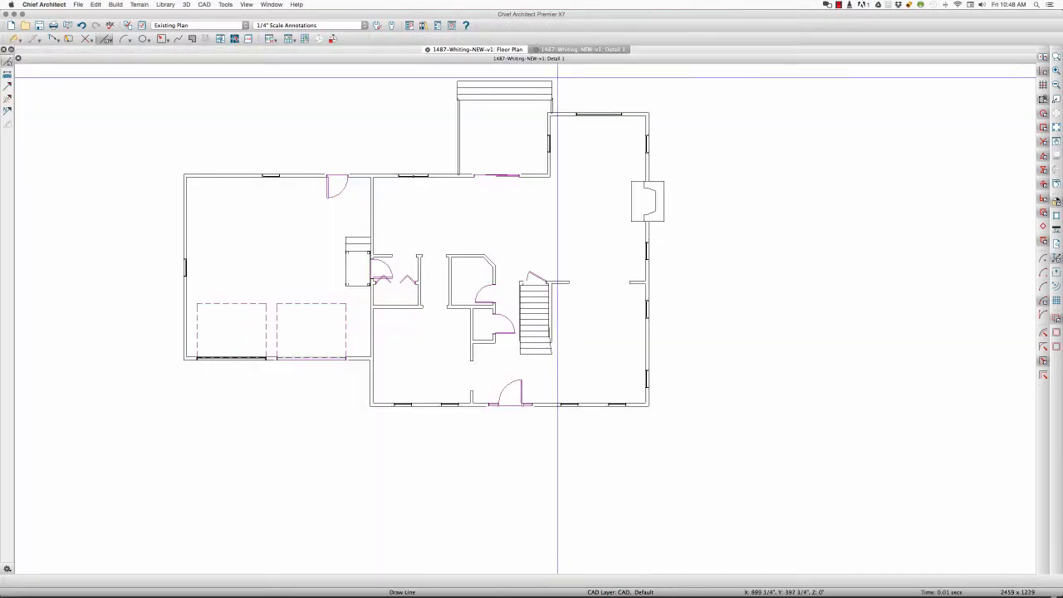
click(475, 63)
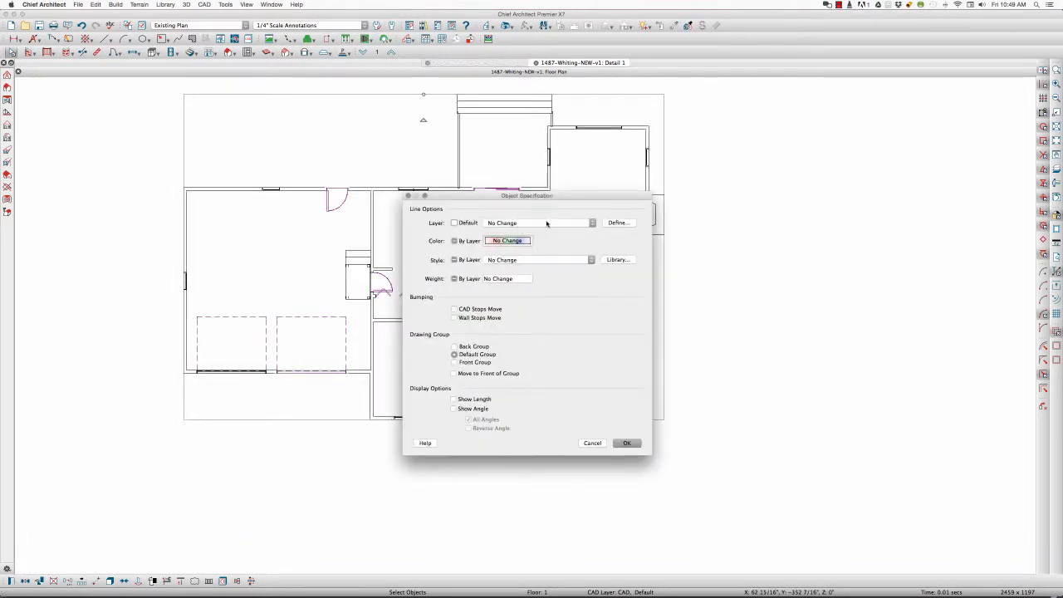
Assign the lines to CAD, Existing with by-layer gray dashed style, weight 18, in the back group.
click(591, 222)
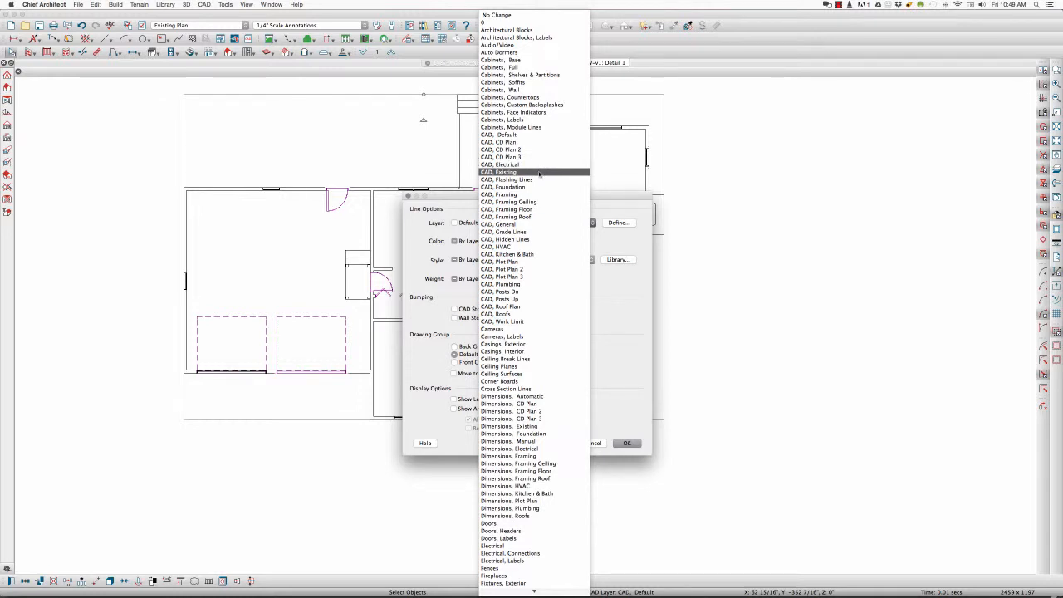
click(498, 172)
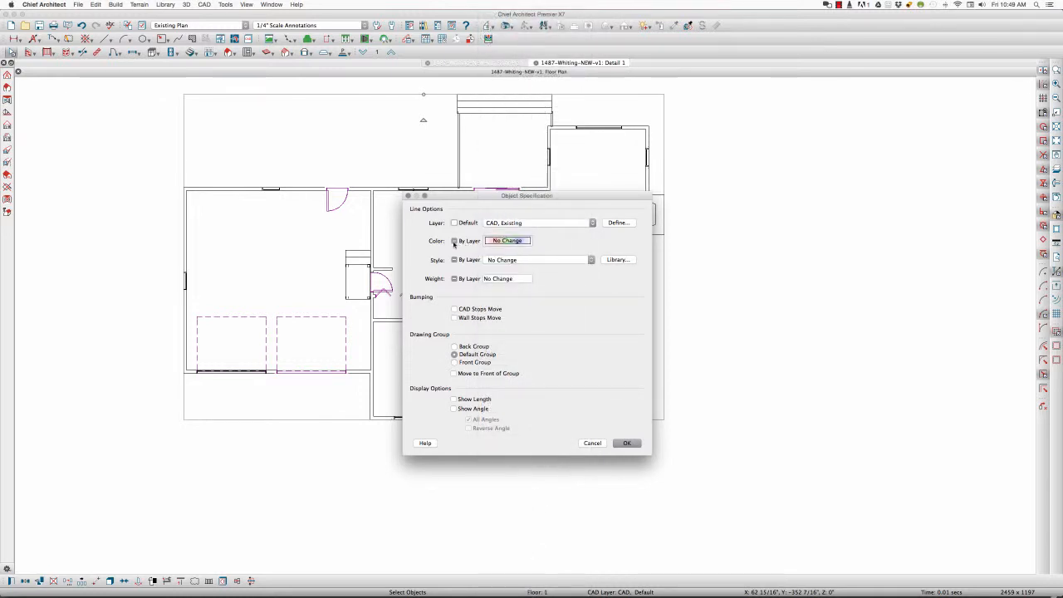
click(455, 241)
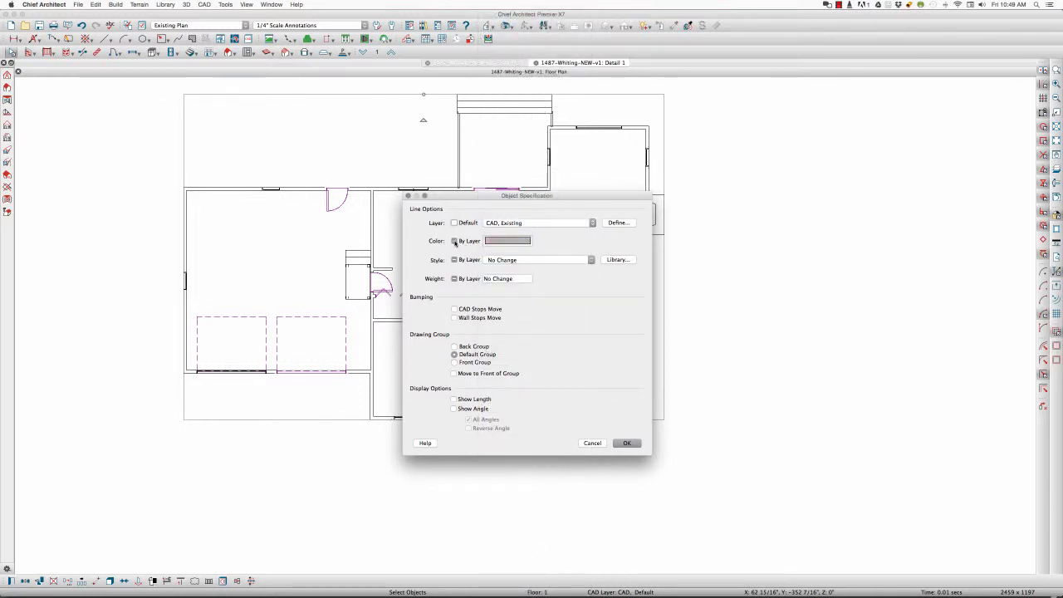
click(455, 241)
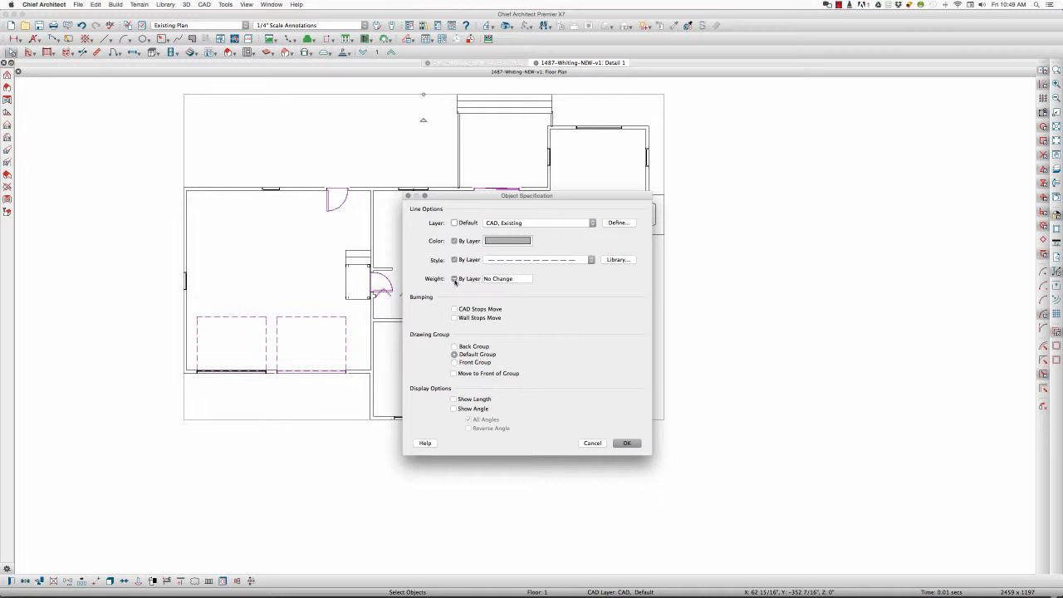
text(18)
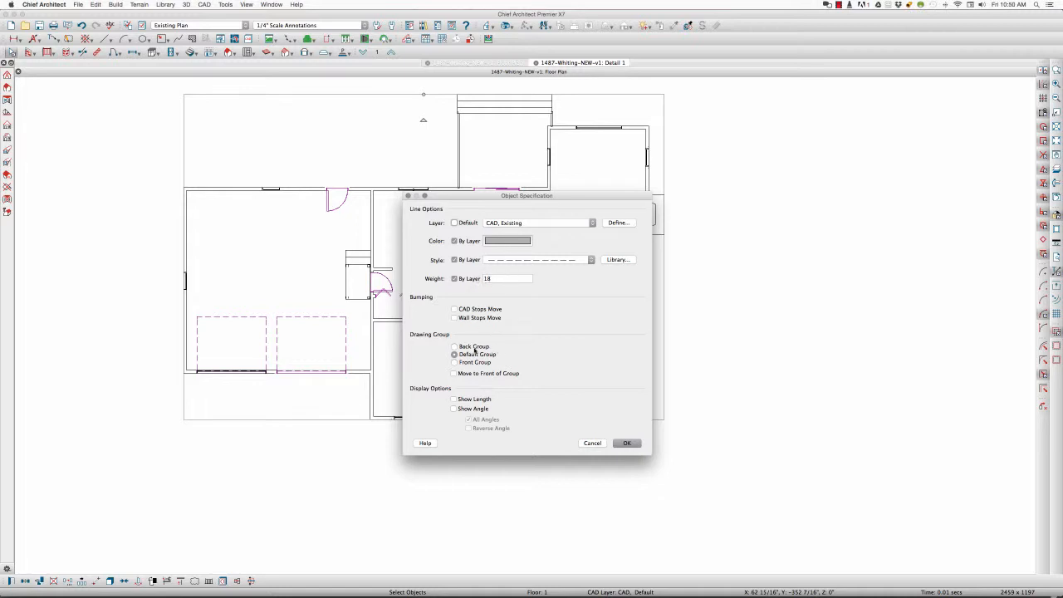
click(455, 347)
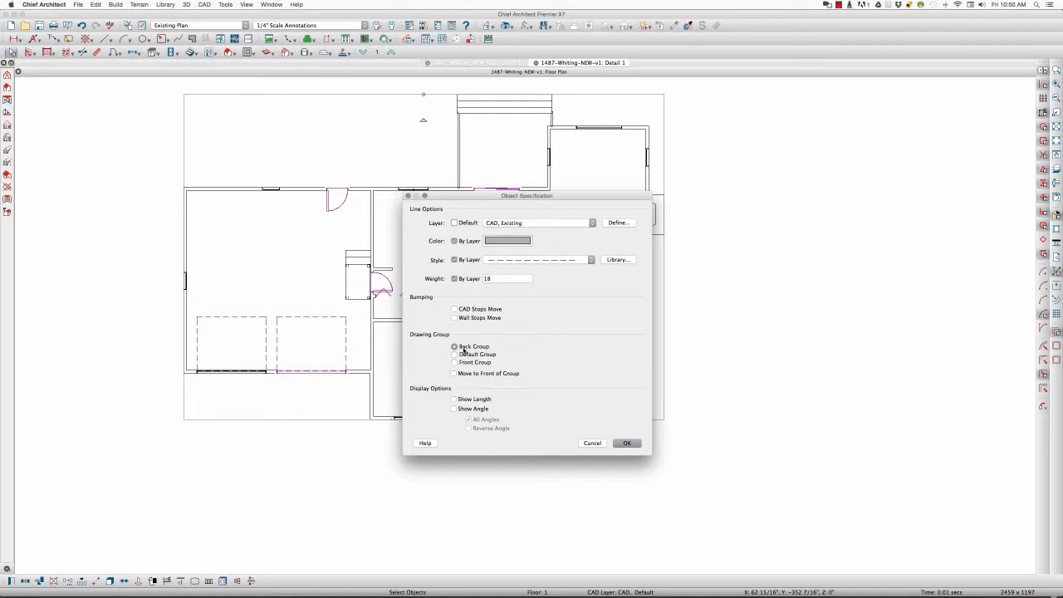
mouse_move(511, 339)
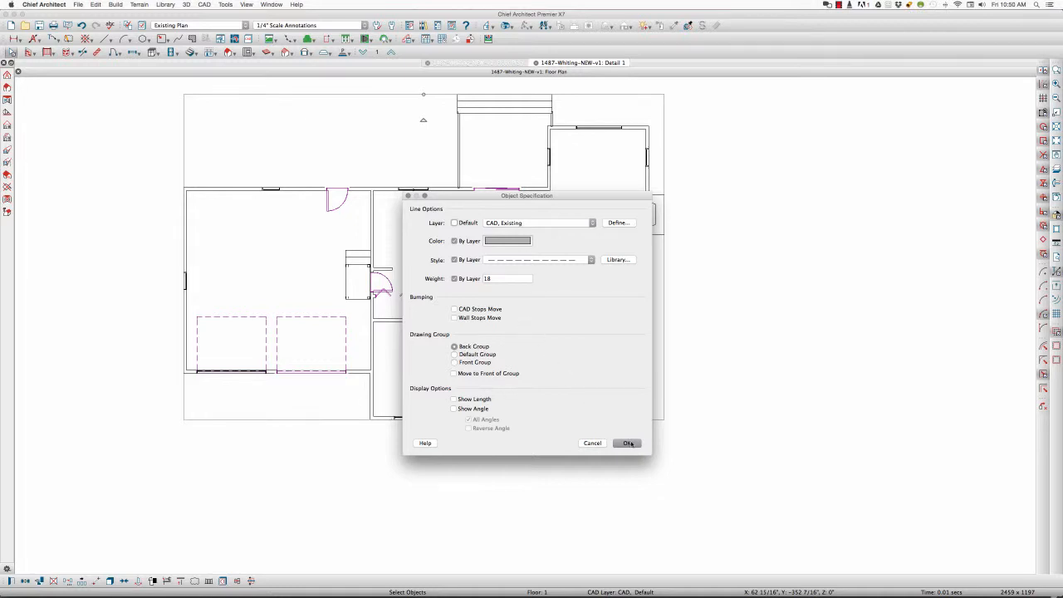
click(628, 441)
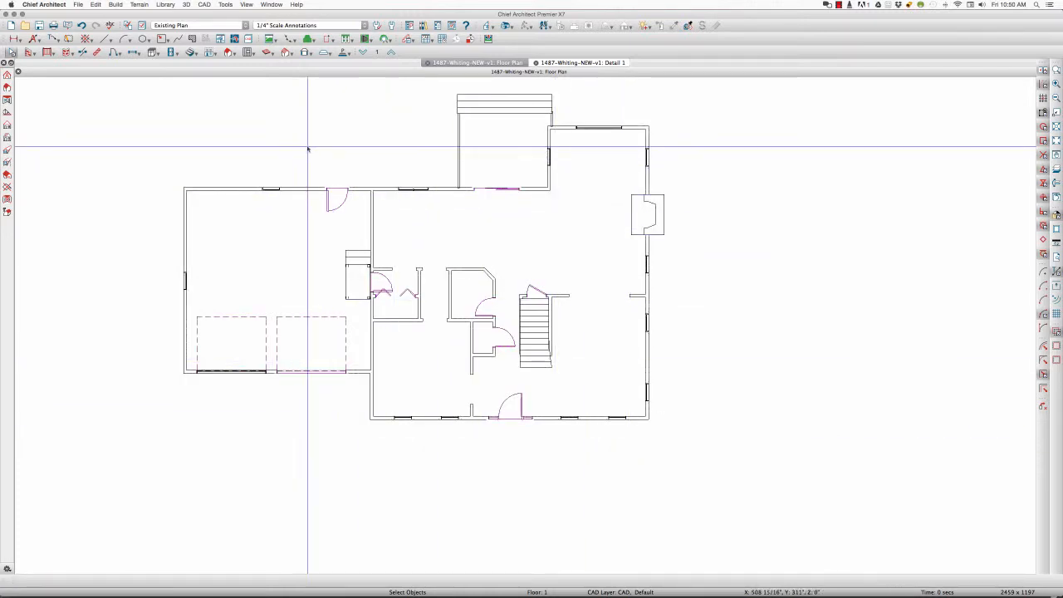
mouse_move(199, 25)
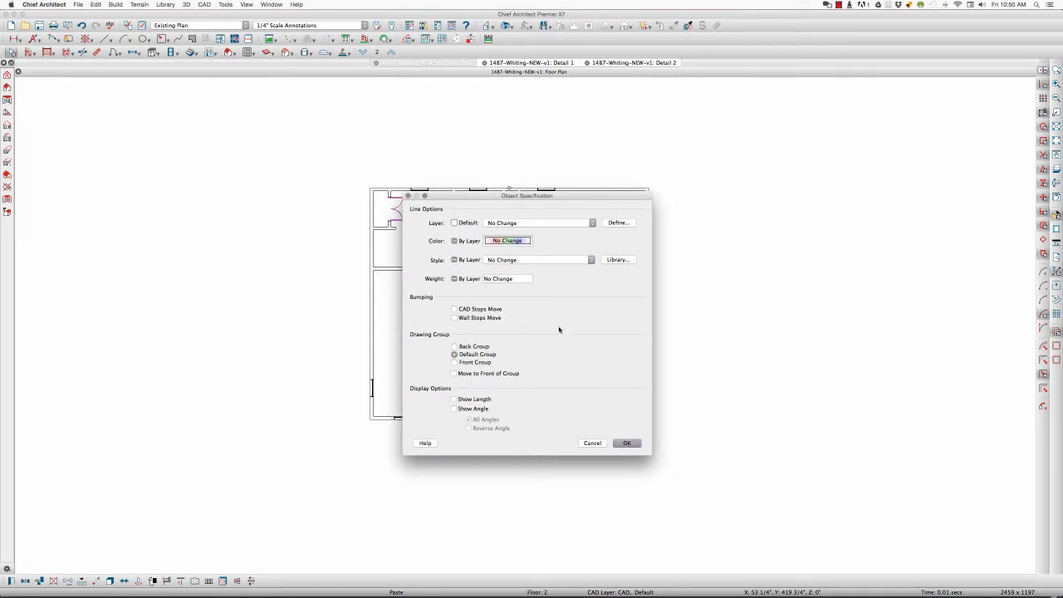
Assign the second detail's lines to the CAD, Existing layer.
click(589, 223)
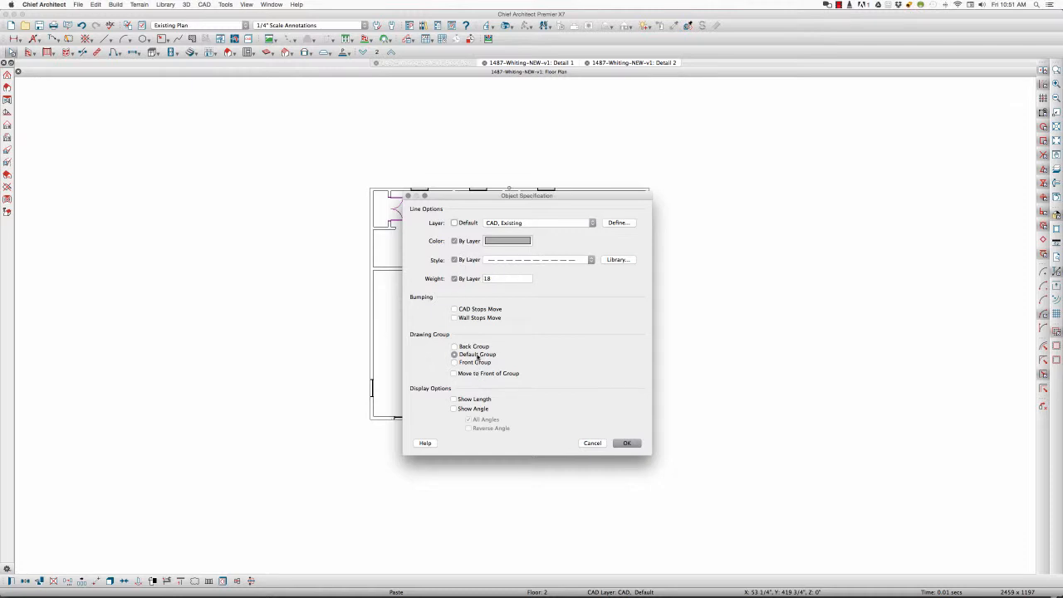
Close both CAD detail views and delete the remaining details in CAD Detail Management.
click(626, 442)
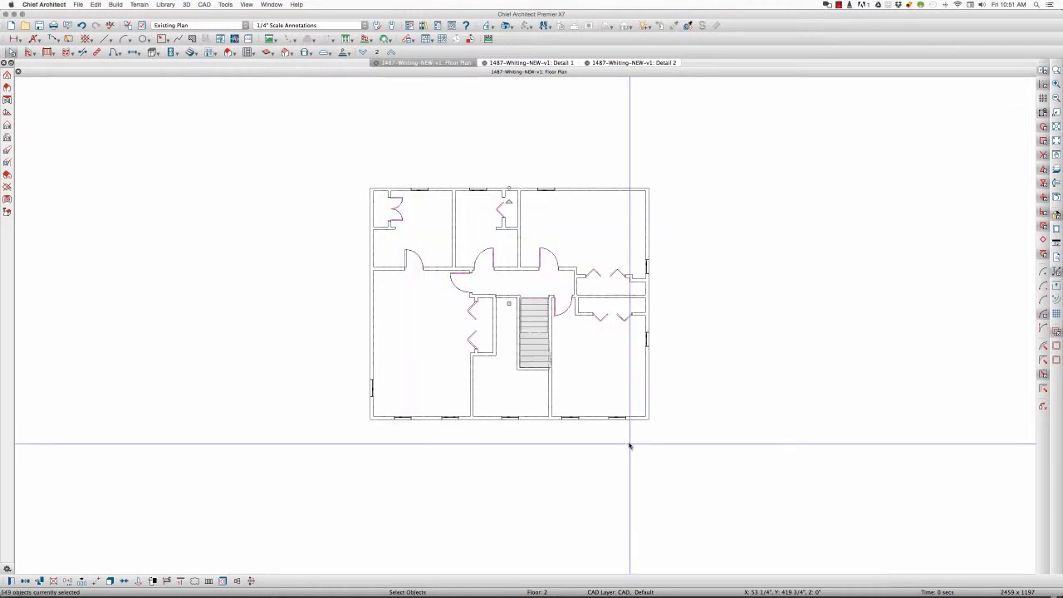
click(169, 25)
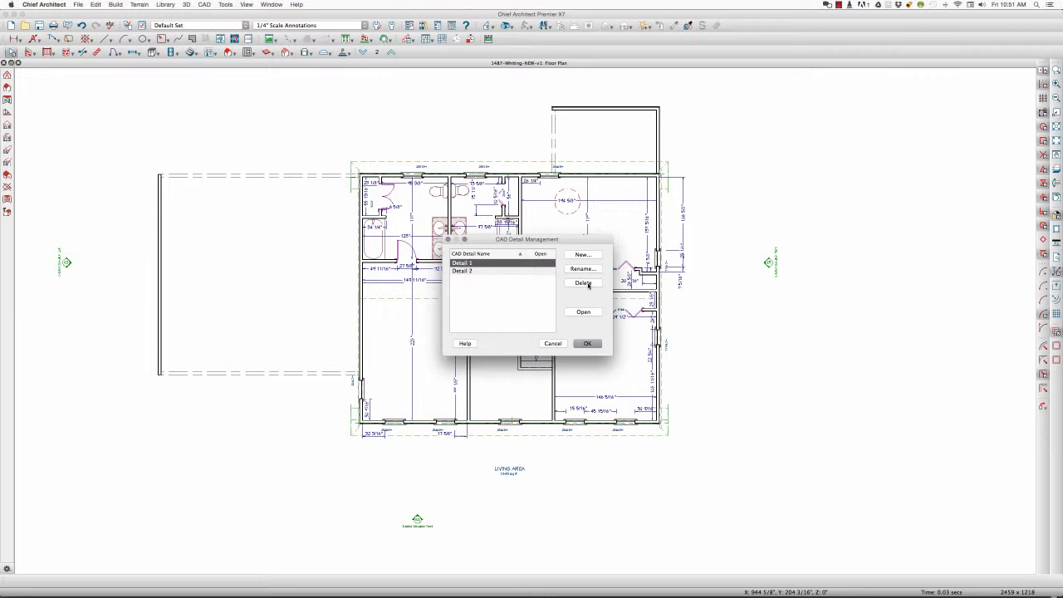
click(582, 282)
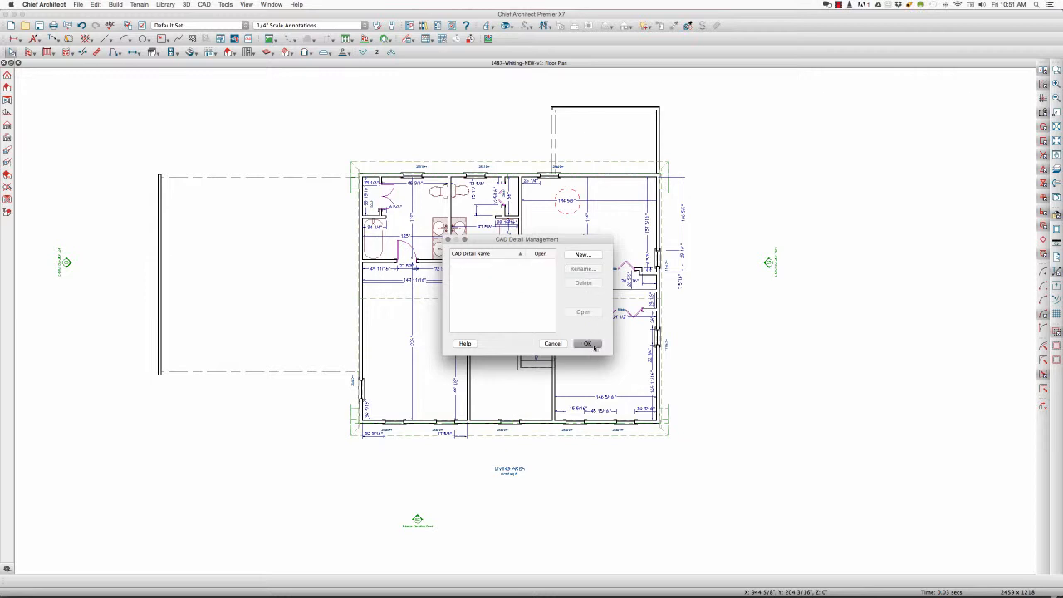
click(587, 342)
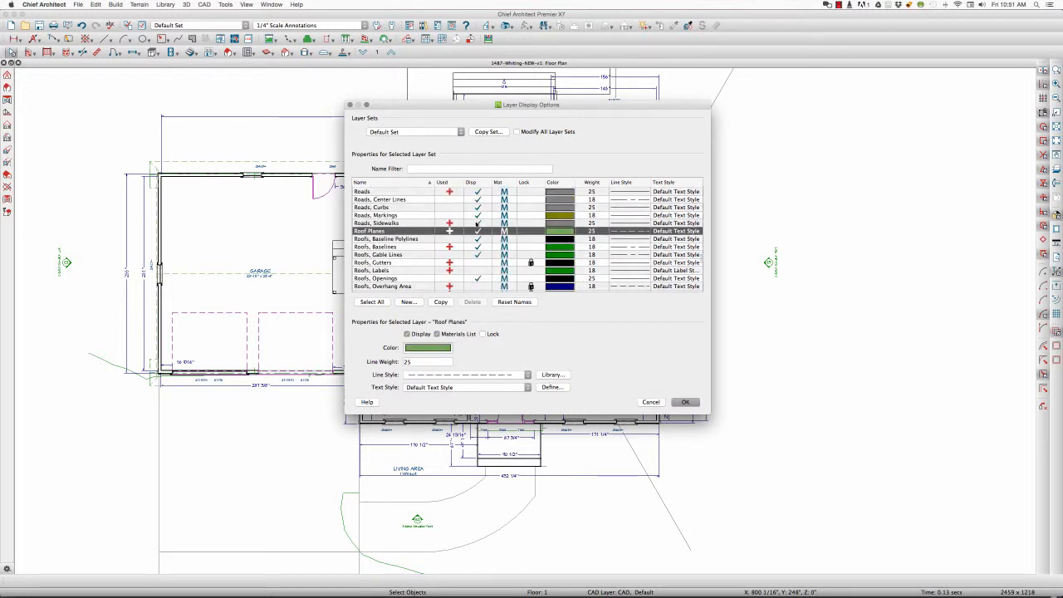
Review the Roof Planes, Roofs Baseline Polylines, Terrain Features and Terrain Primary Contours layer settings.
click(386, 239)
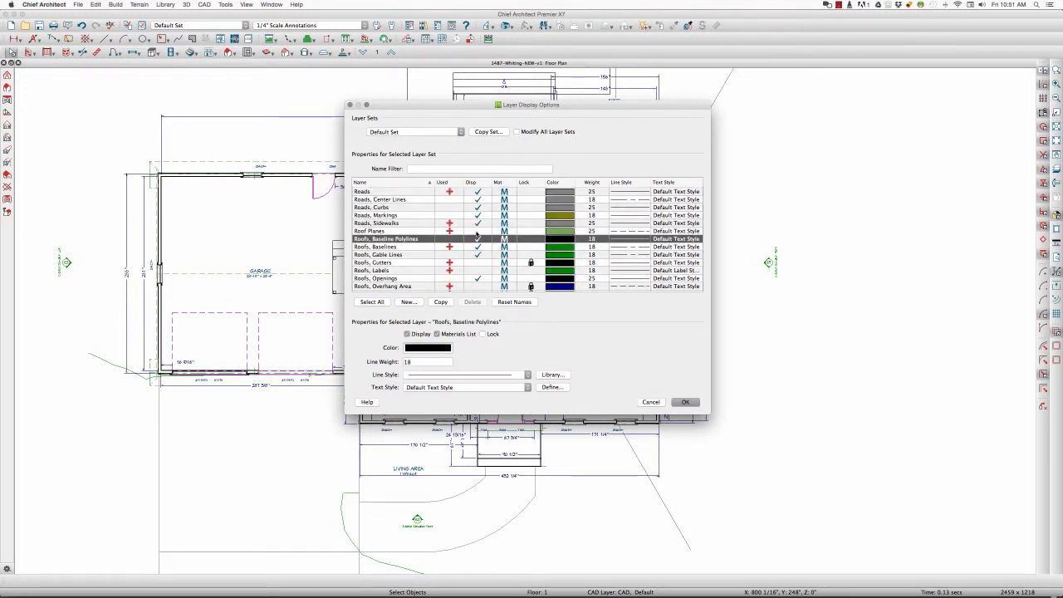
click(379, 223)
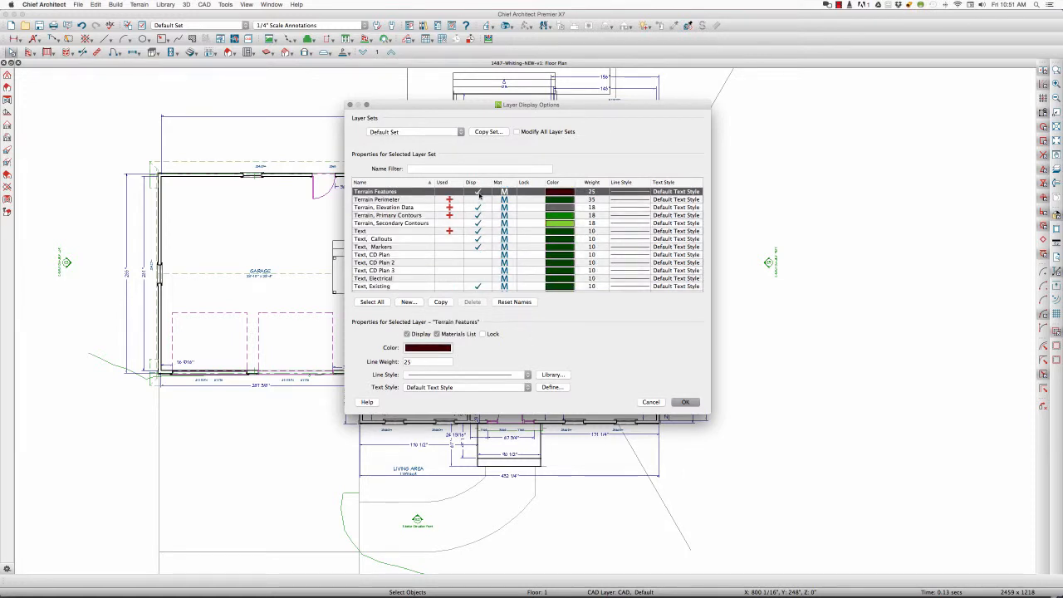
click(388, 215)
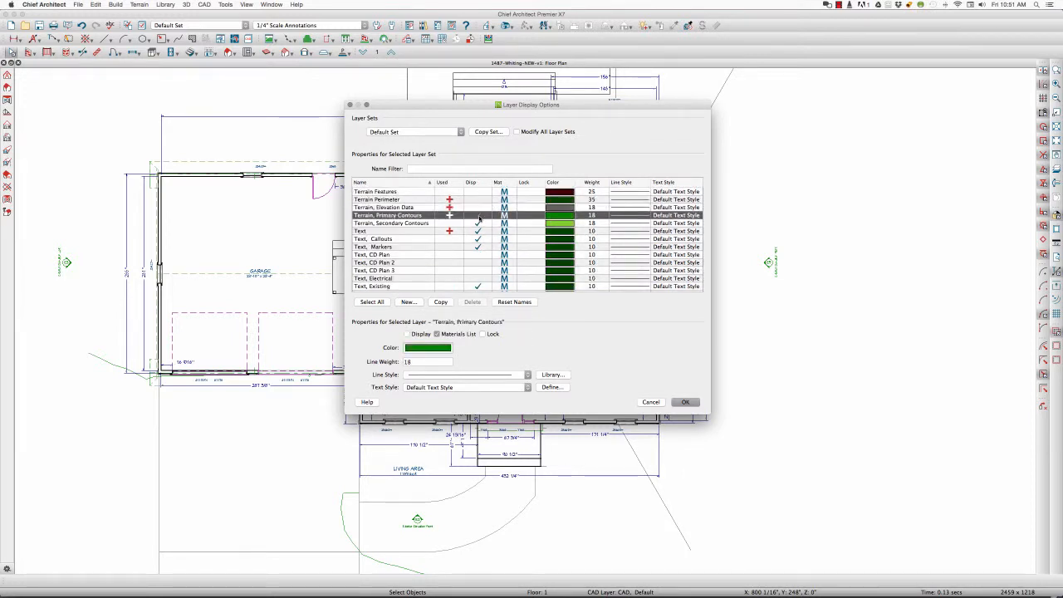
click(684, 401)
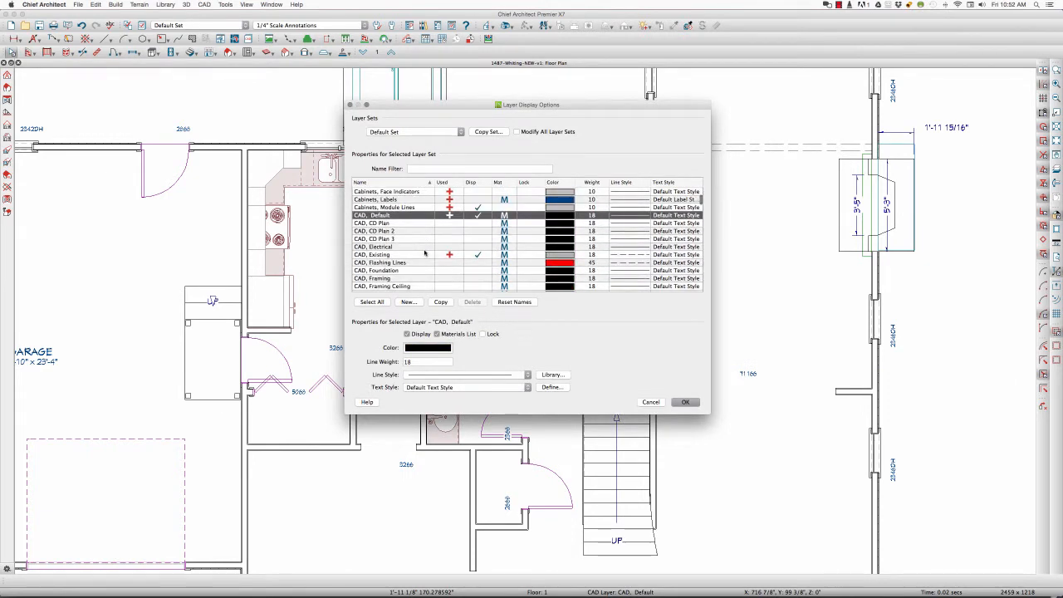
Verify the CAD, Default and gray locked CAD, Existing layer settings and return to the plan.
click(395, 254)
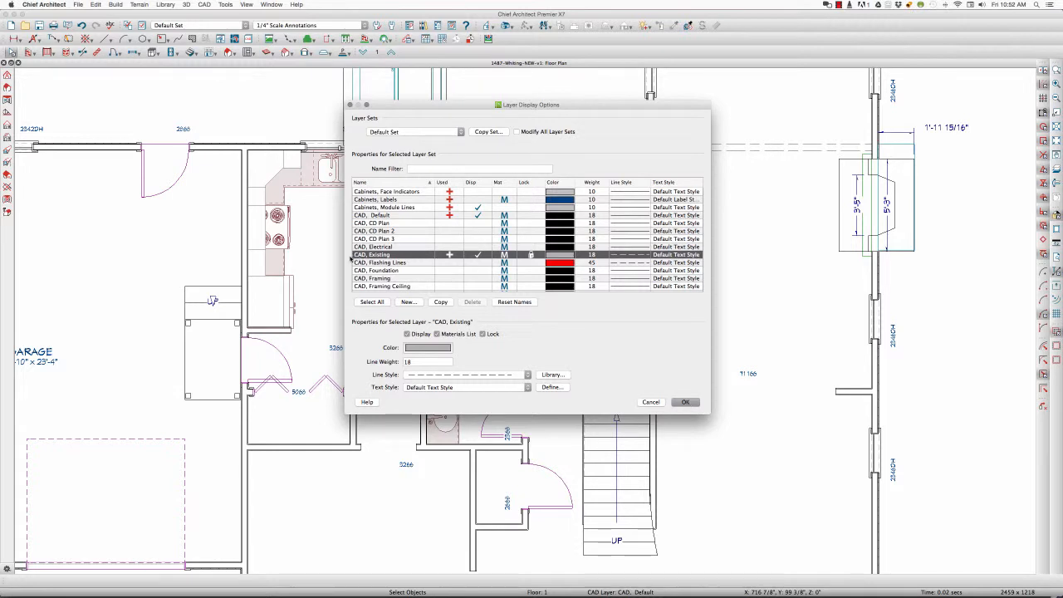
mouse_move(442, 266)
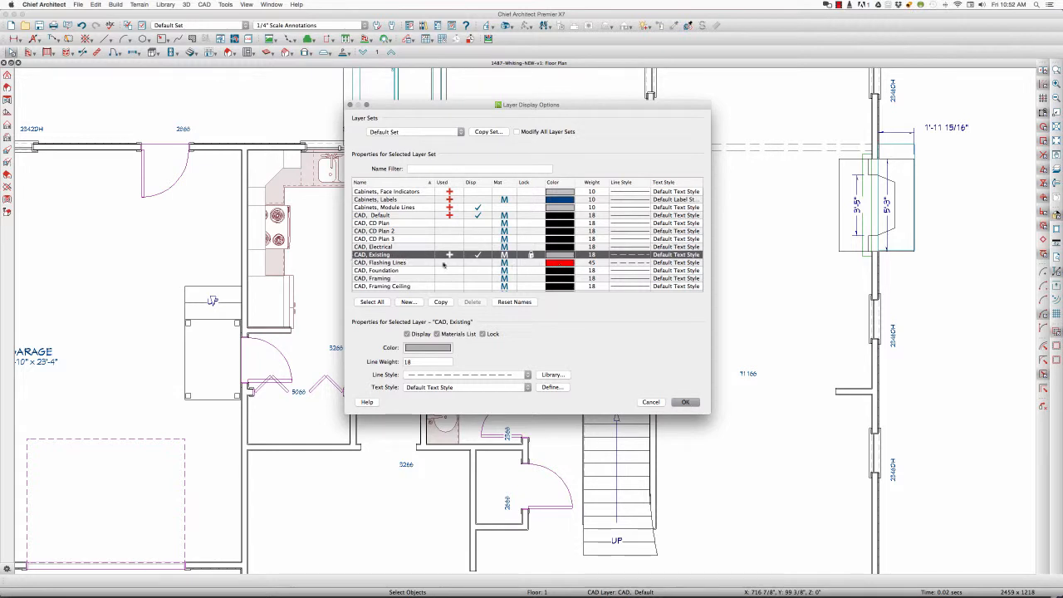
click(684, 401)
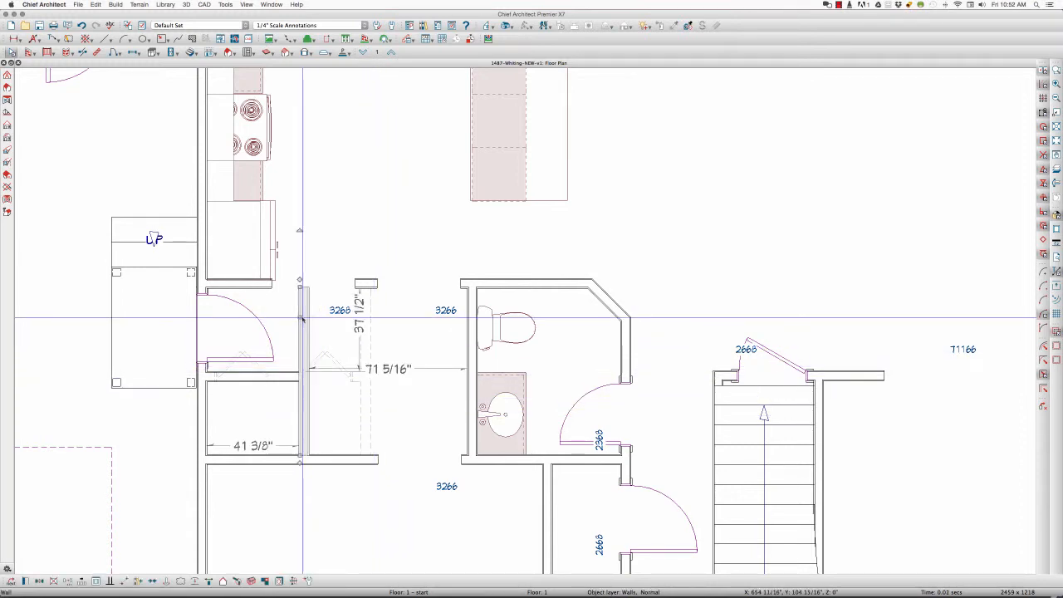
Change the new wall beside the bathroom to the Interior-4-NEW wall type.
double_click(303, 318)
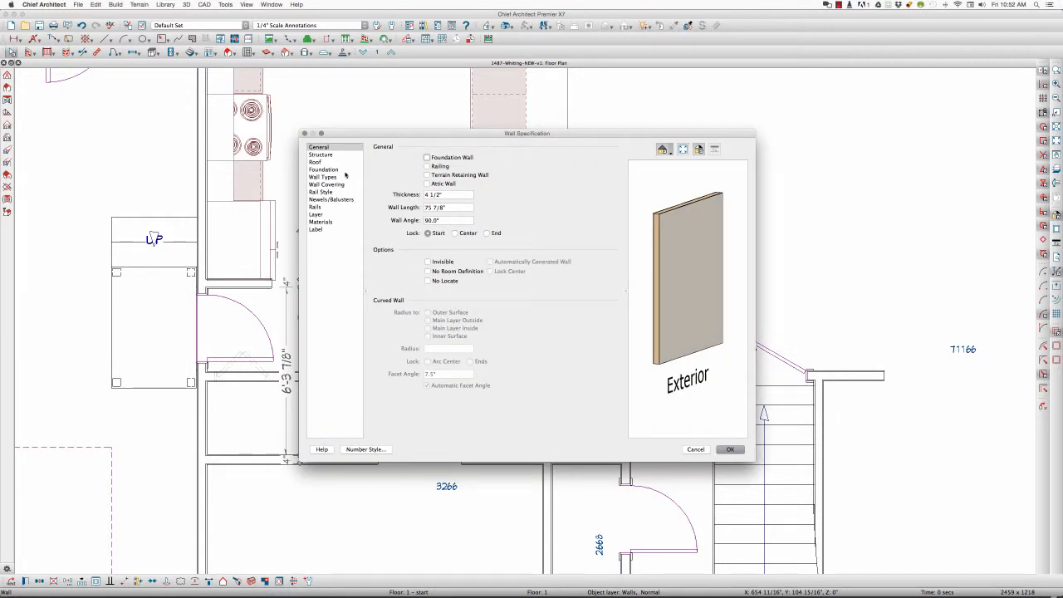
click(322, 176)
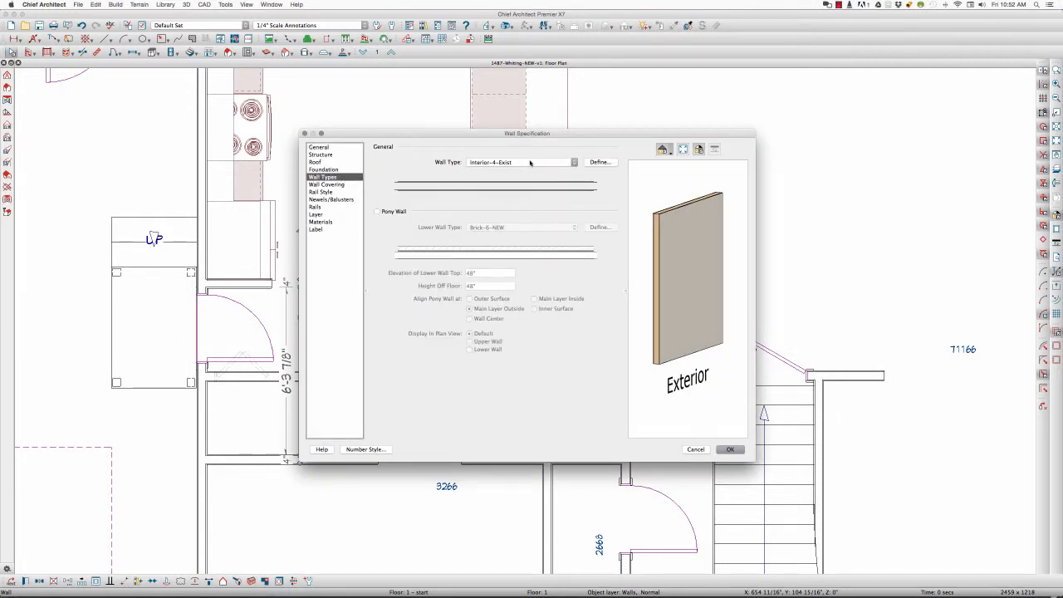
click(518, 162)
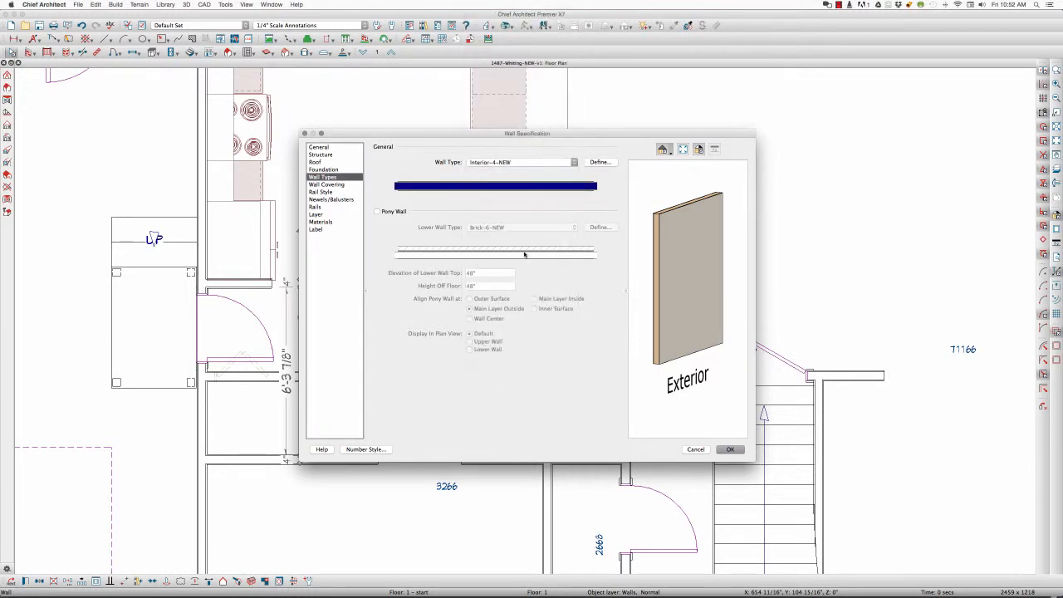
click(729, 449)
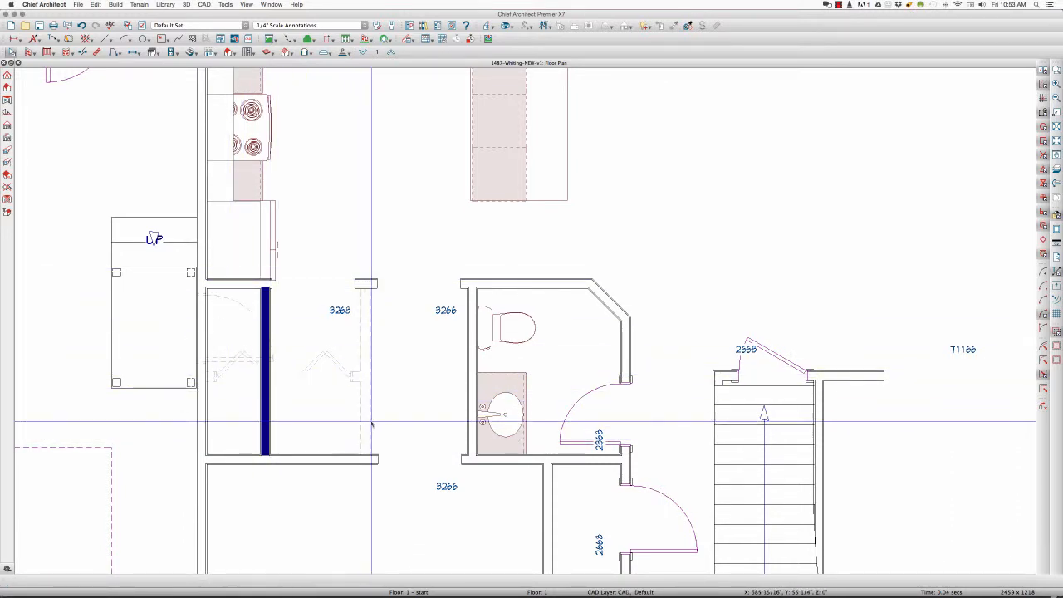
click(365, 374)
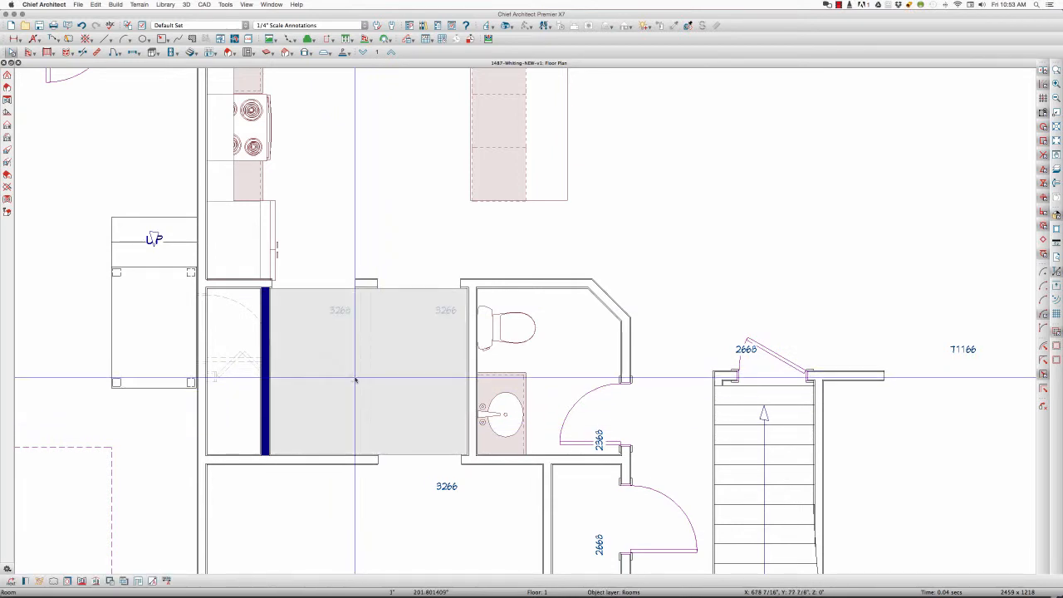